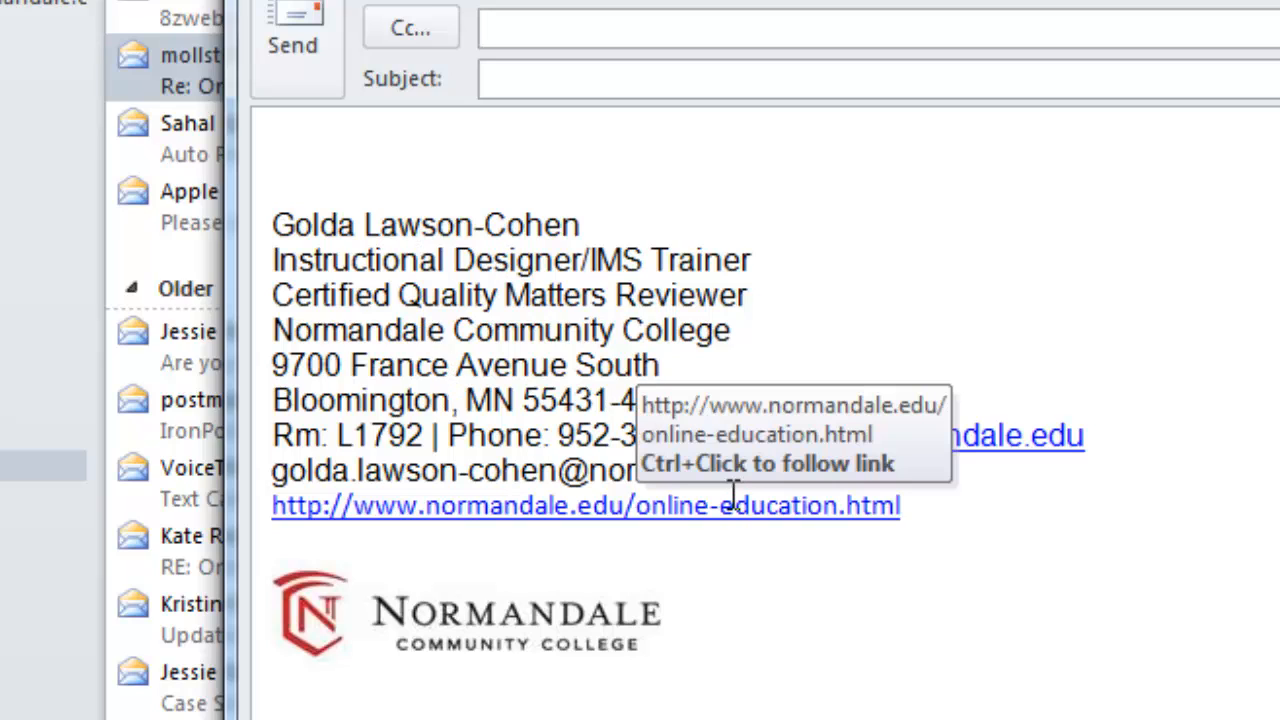
mouse_move(561, 355)
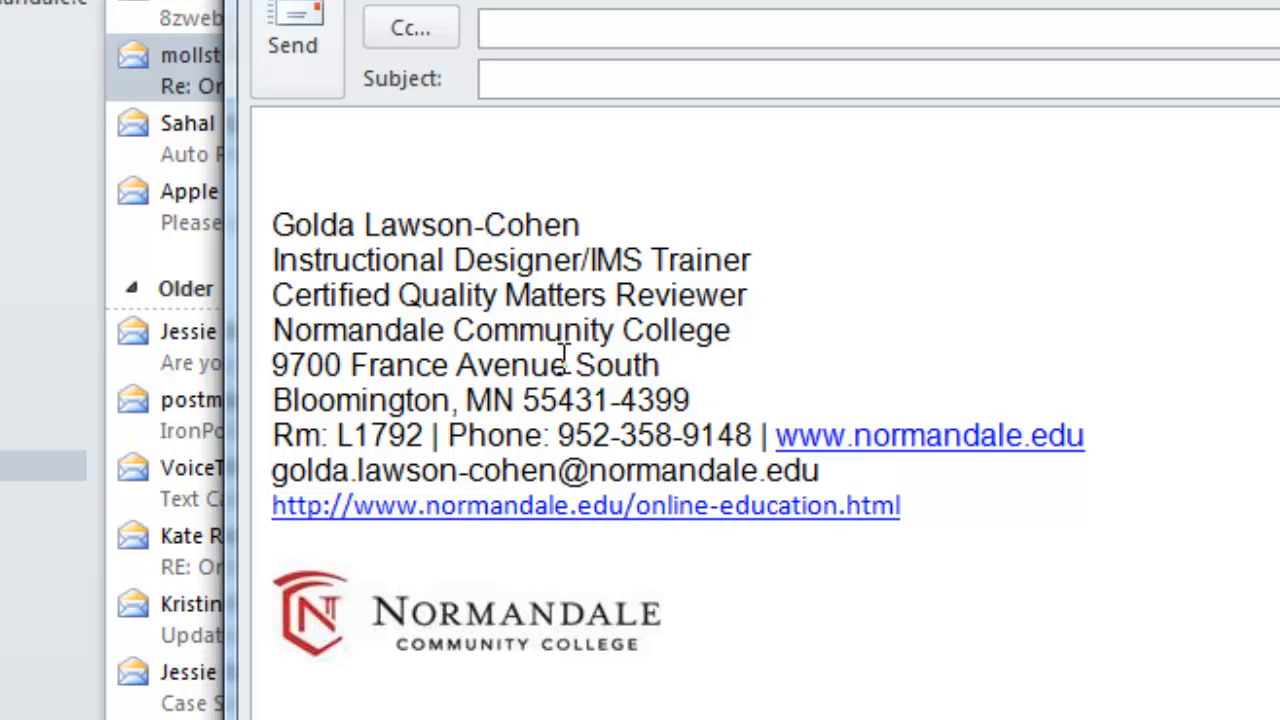
mouse_move(293, 40)
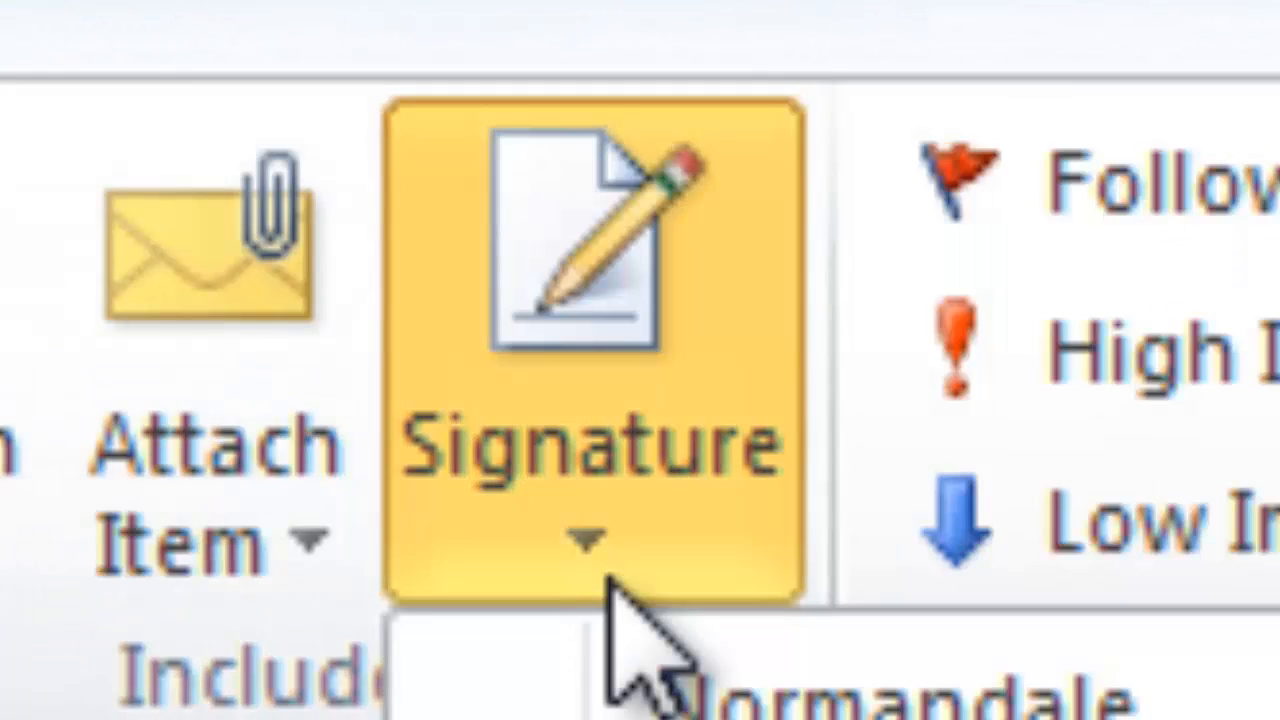
From the message window's Signature menu, open Signatures and Stationery.
click(590, 555)
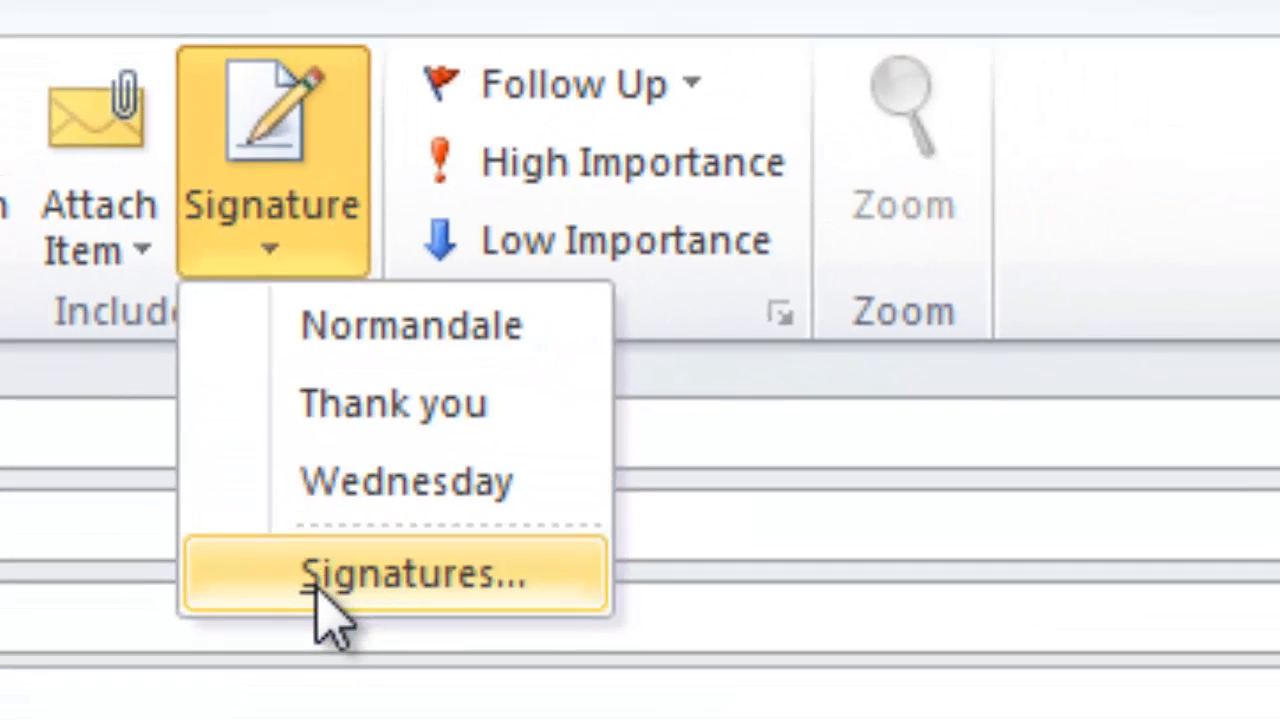
click(397, 573)
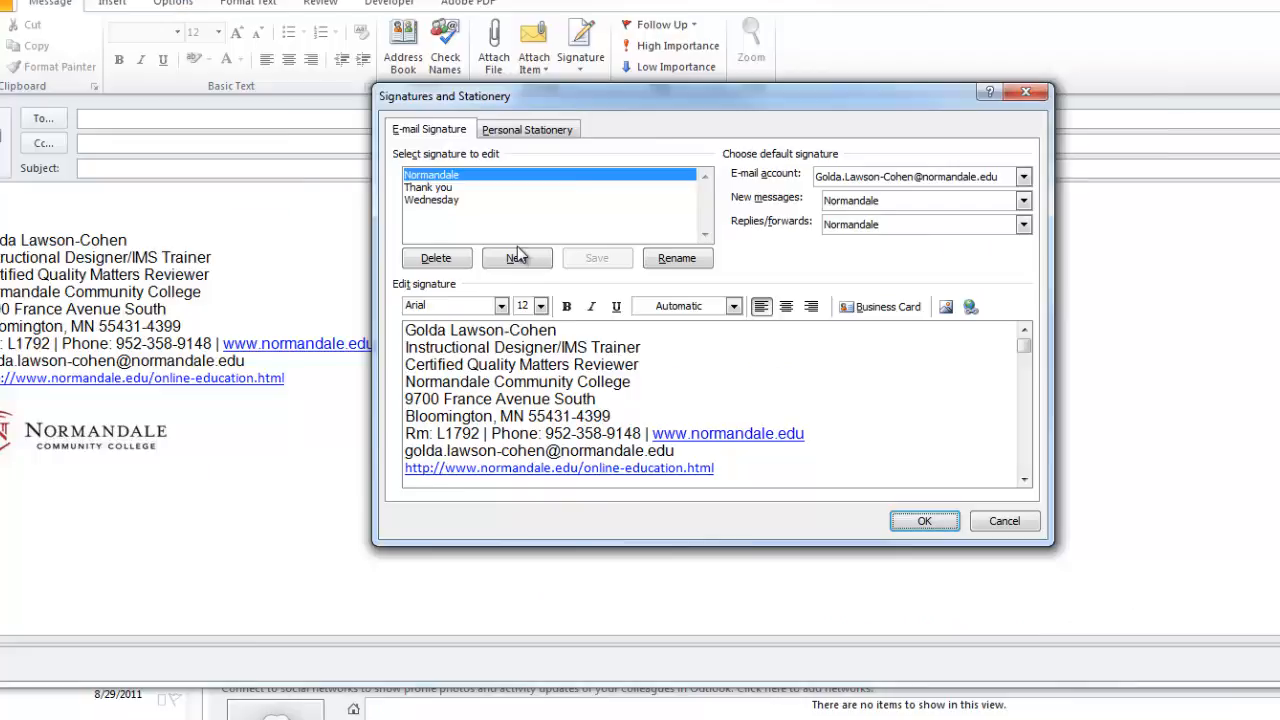
Add a new signature named 'Golda'.
click(517, 258)
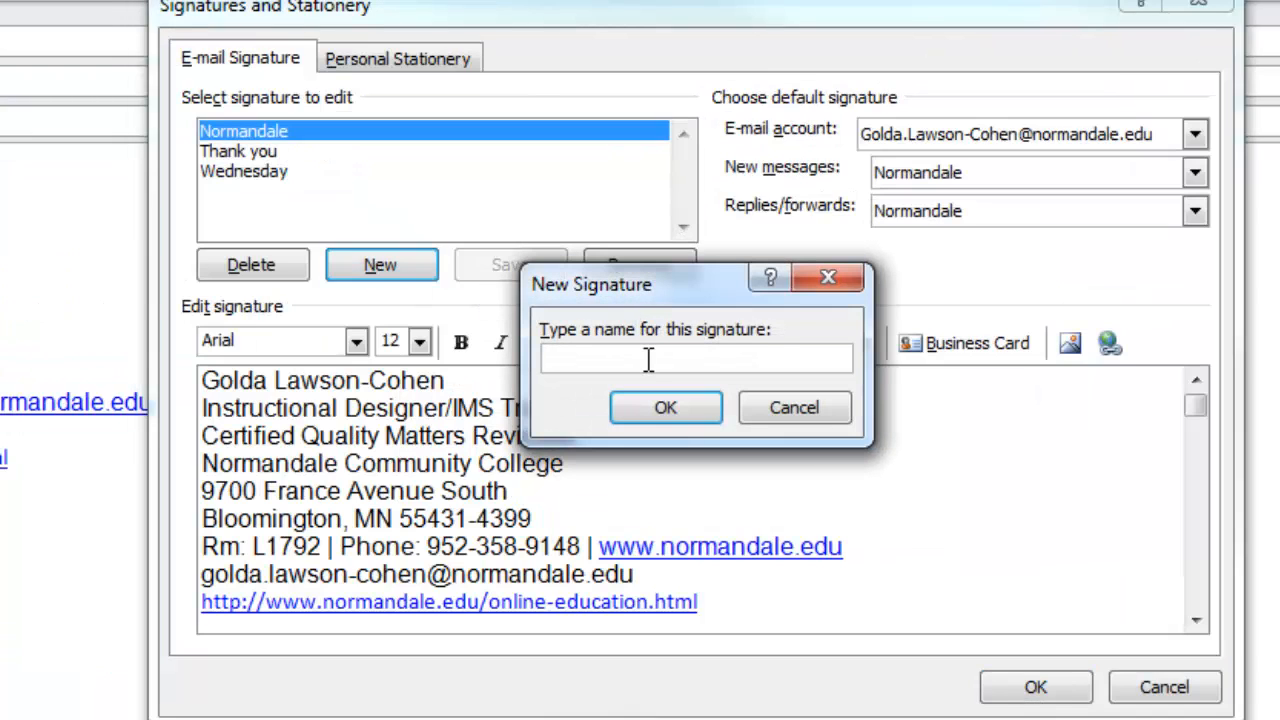
text(Gol)
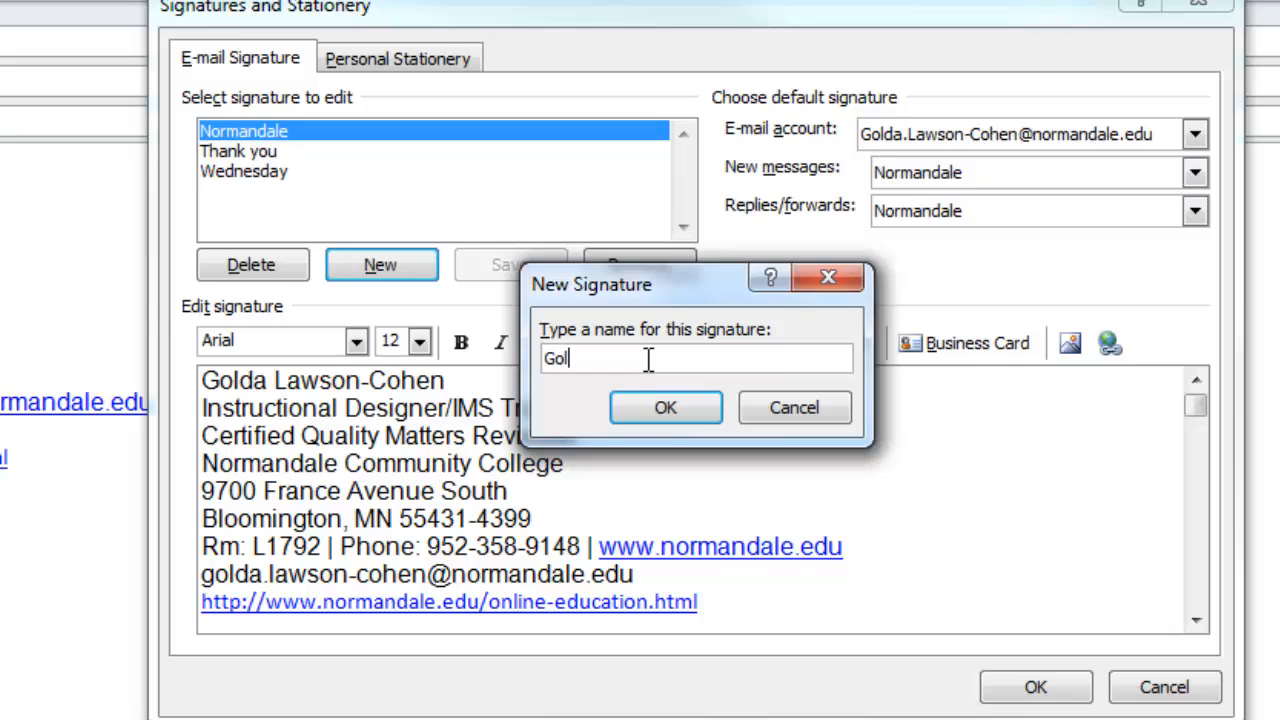
text(da)
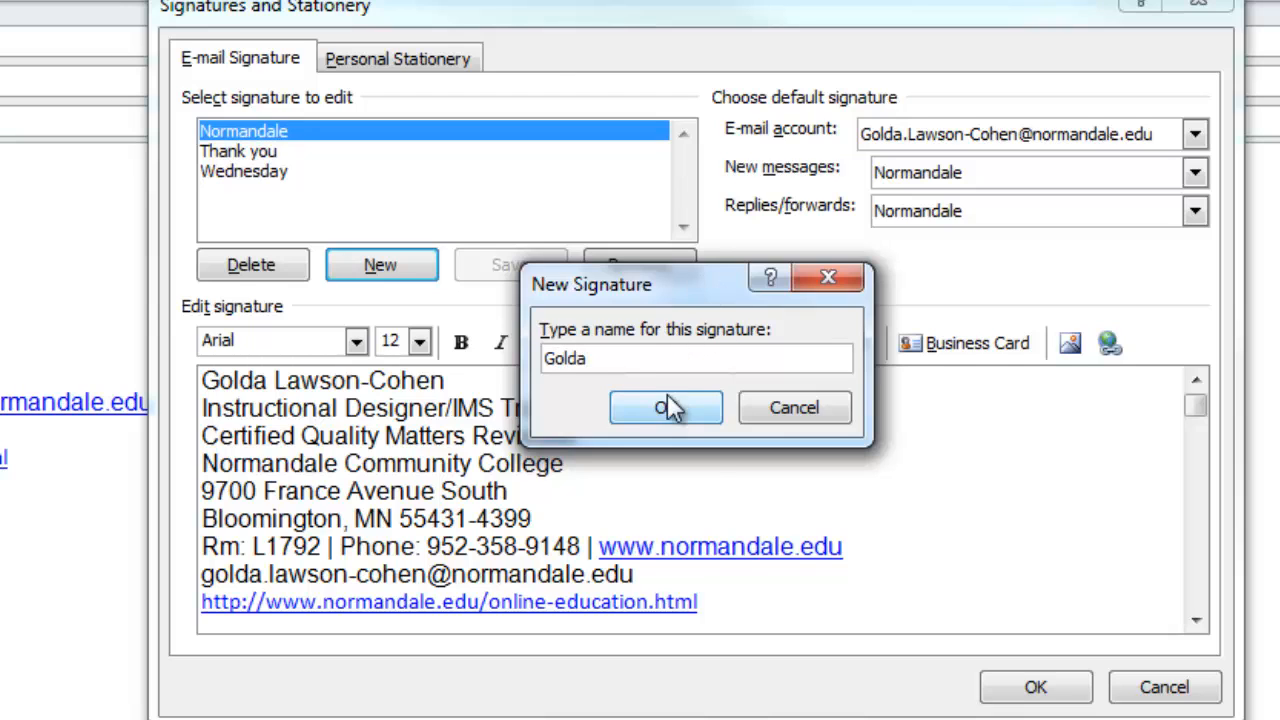
click(665, 407)
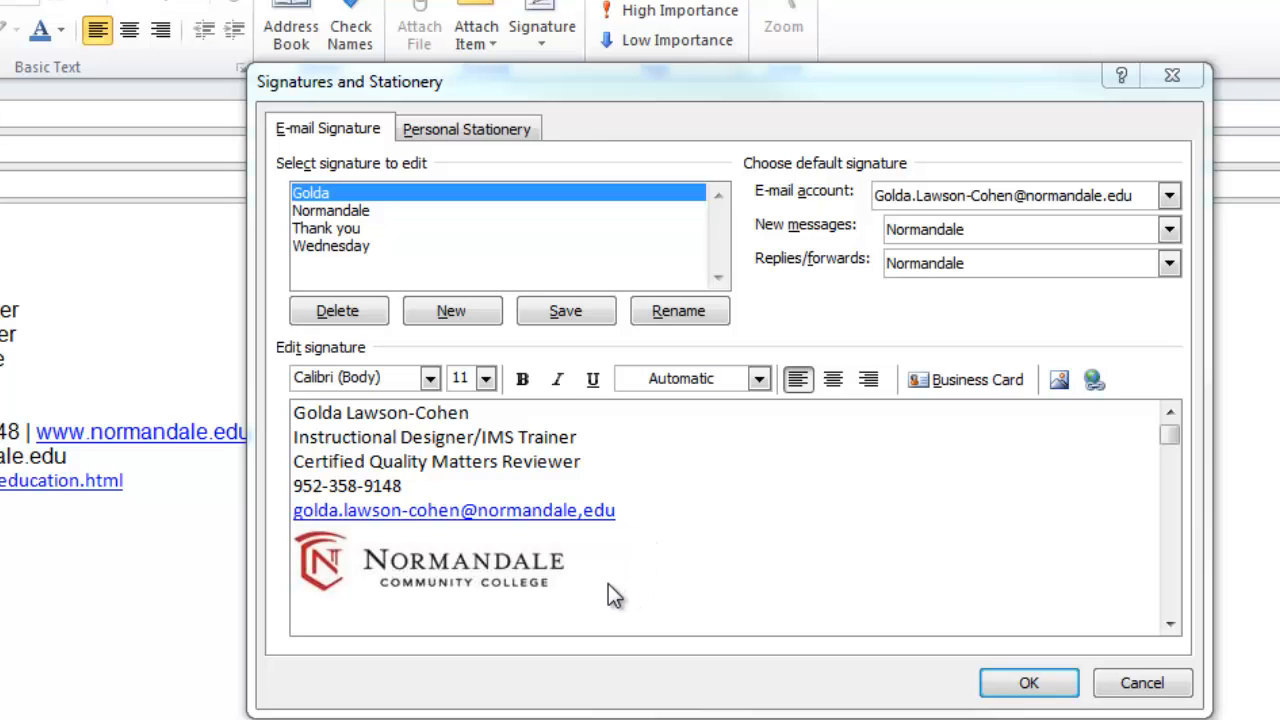
mouse_move(518, 468)
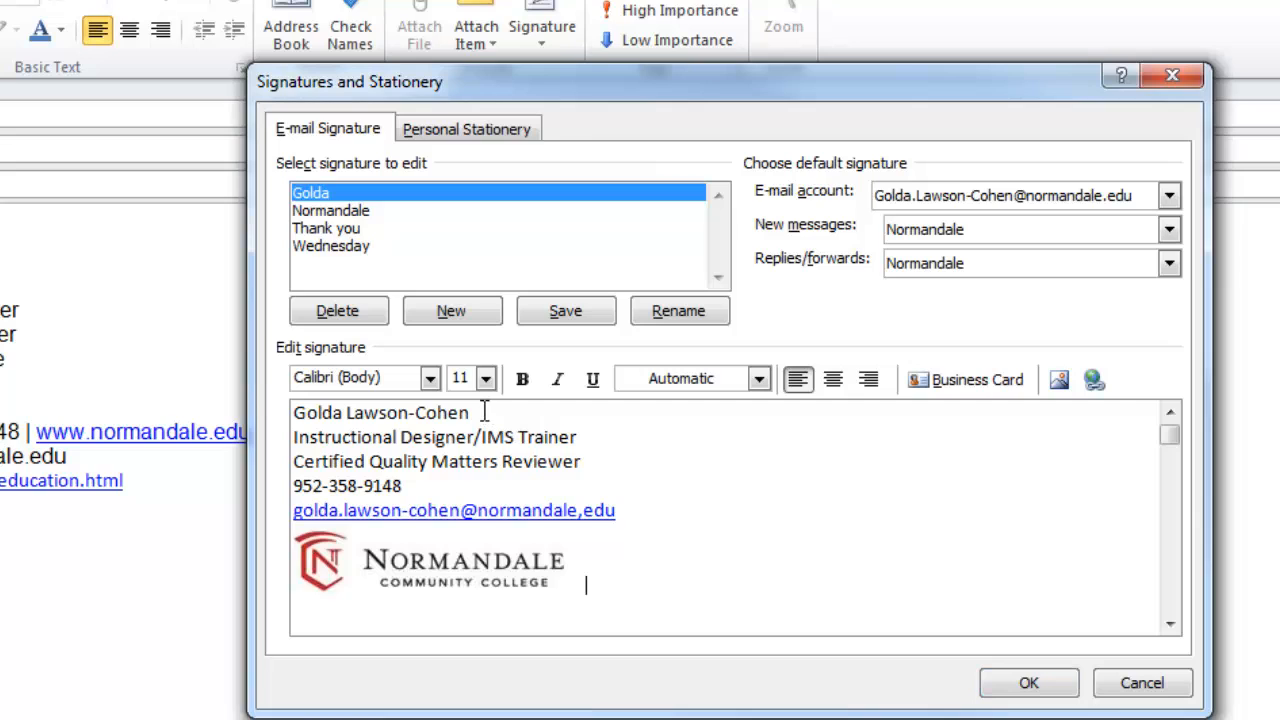
Format Golda's name line as Arial 20pt, bold, italic, underlined dark blue, keeping left alignment.
triple_click(384, 412)
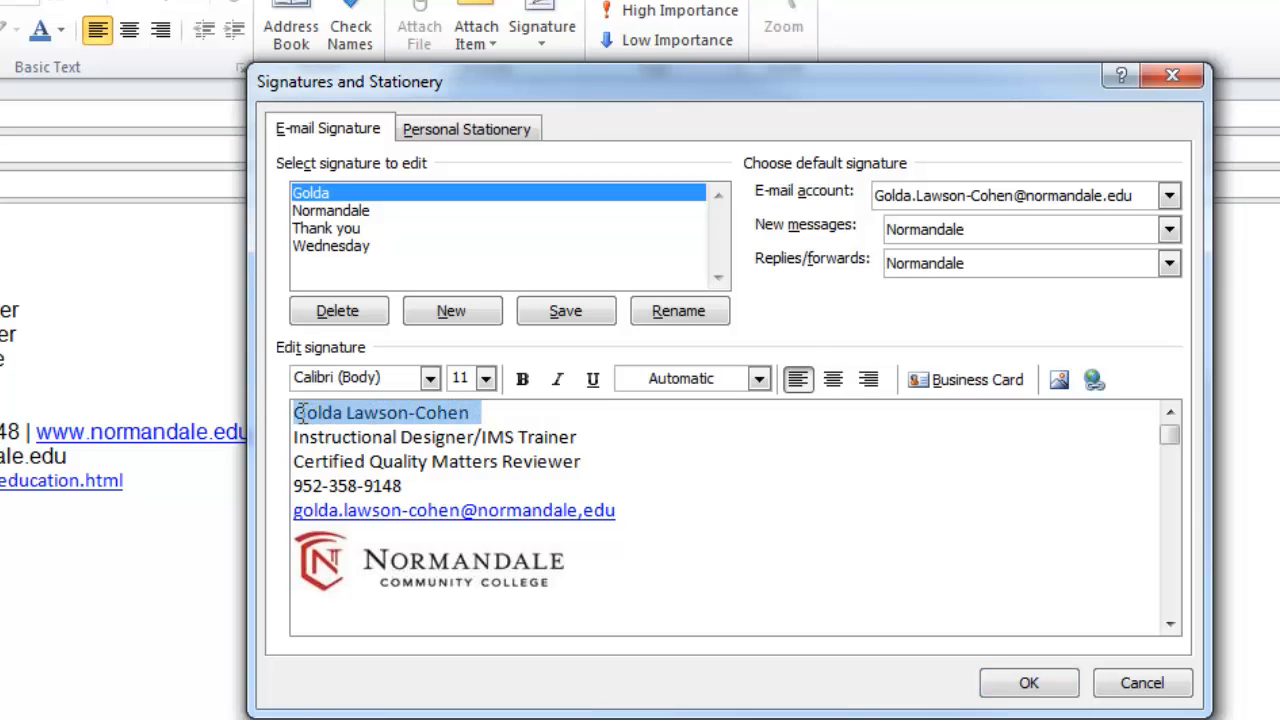
click(429, 378)
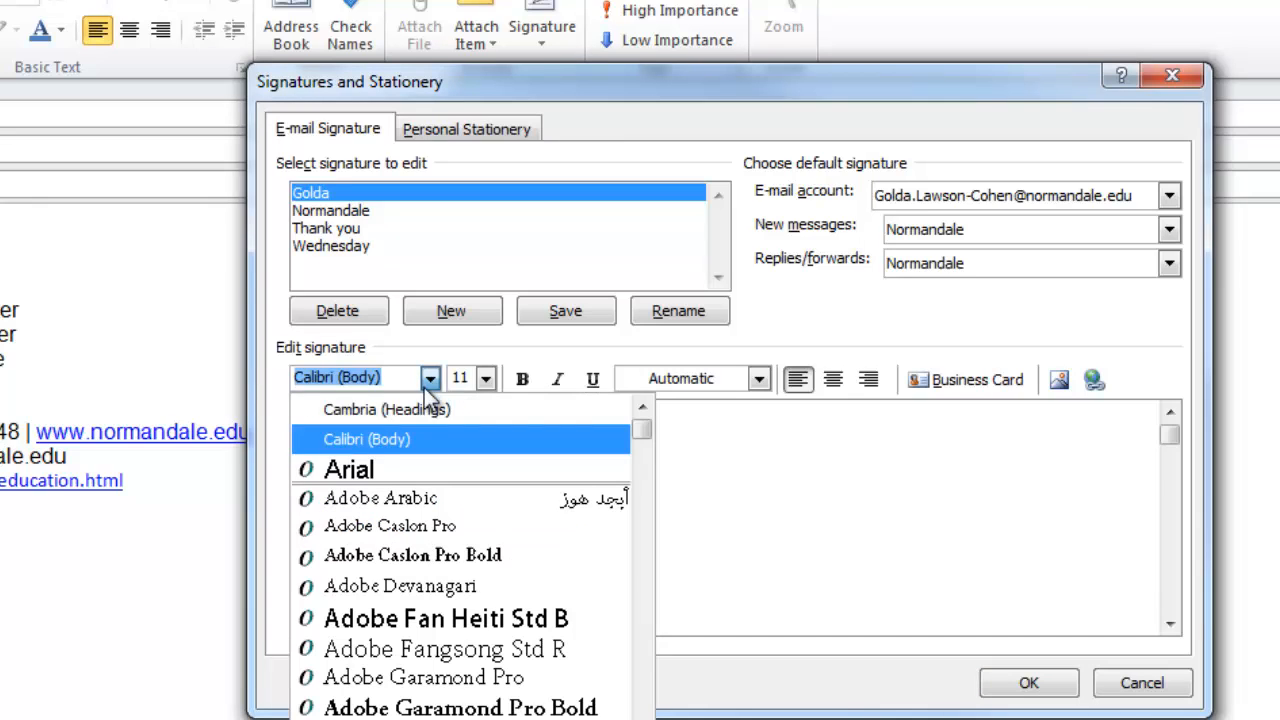
click(487, 378)
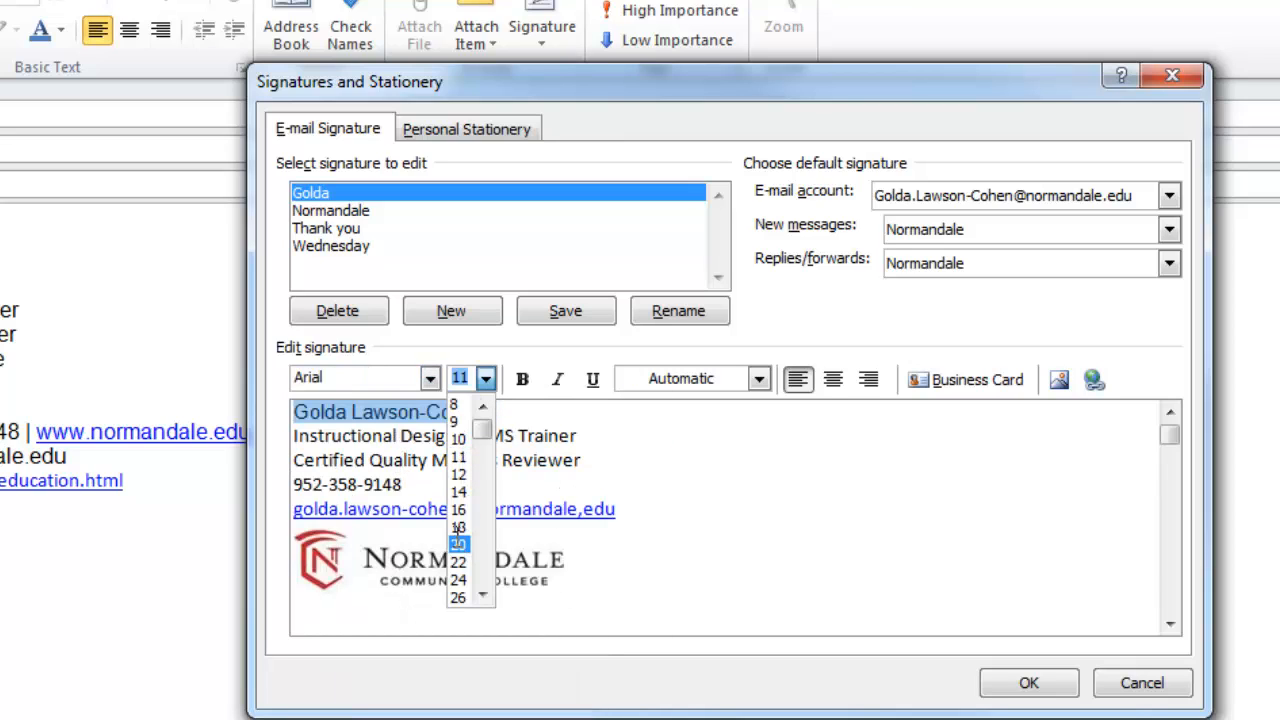
click(459, 541)
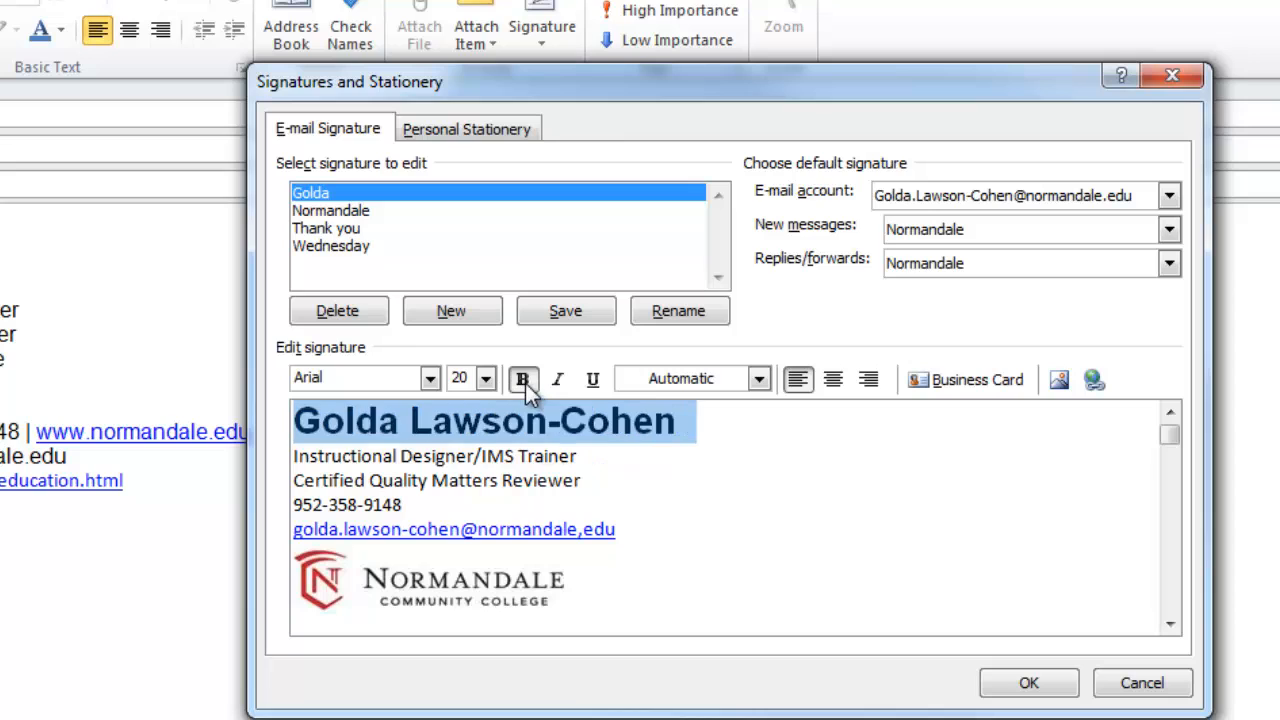
click(557, 378)
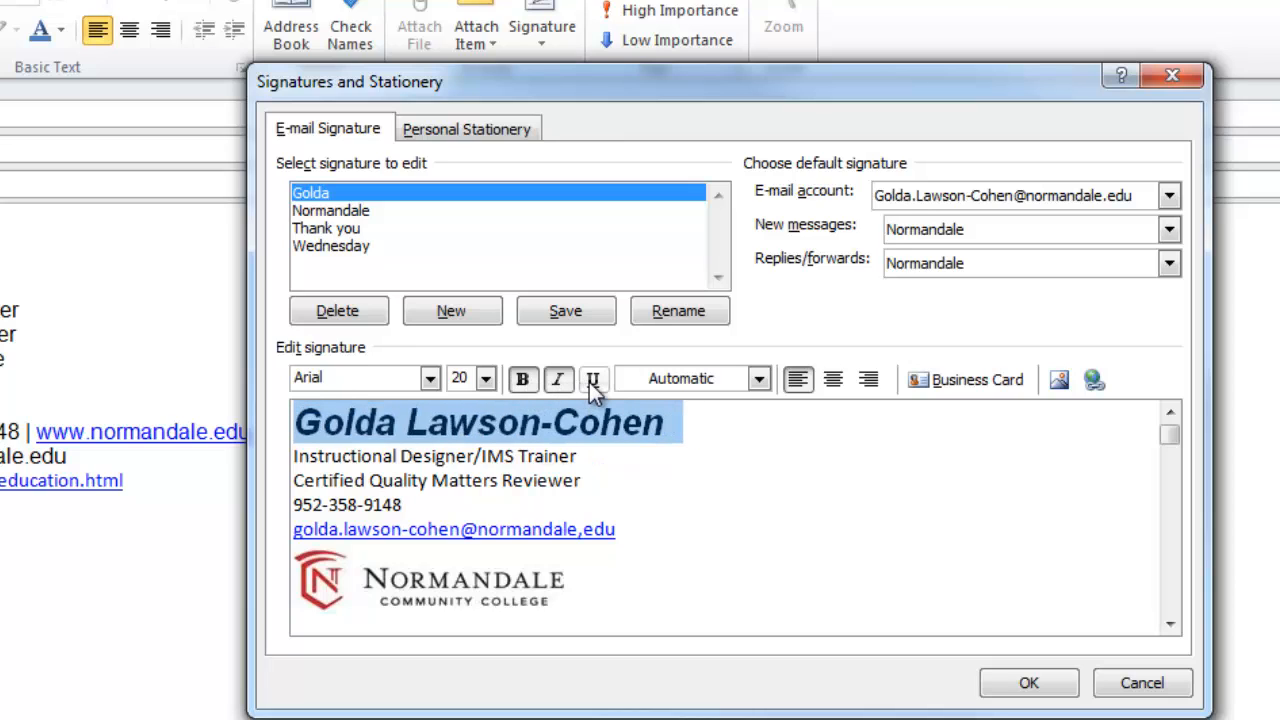
mouse_move(753, 385)
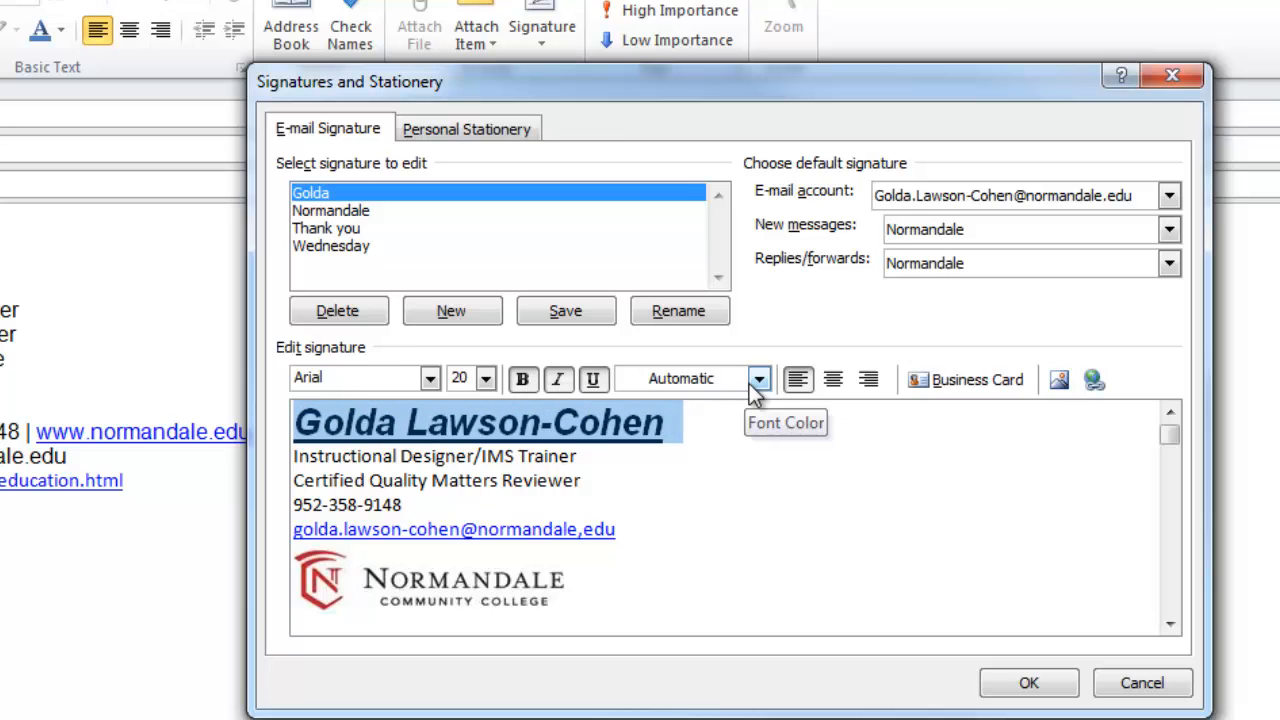
click(759, 379)
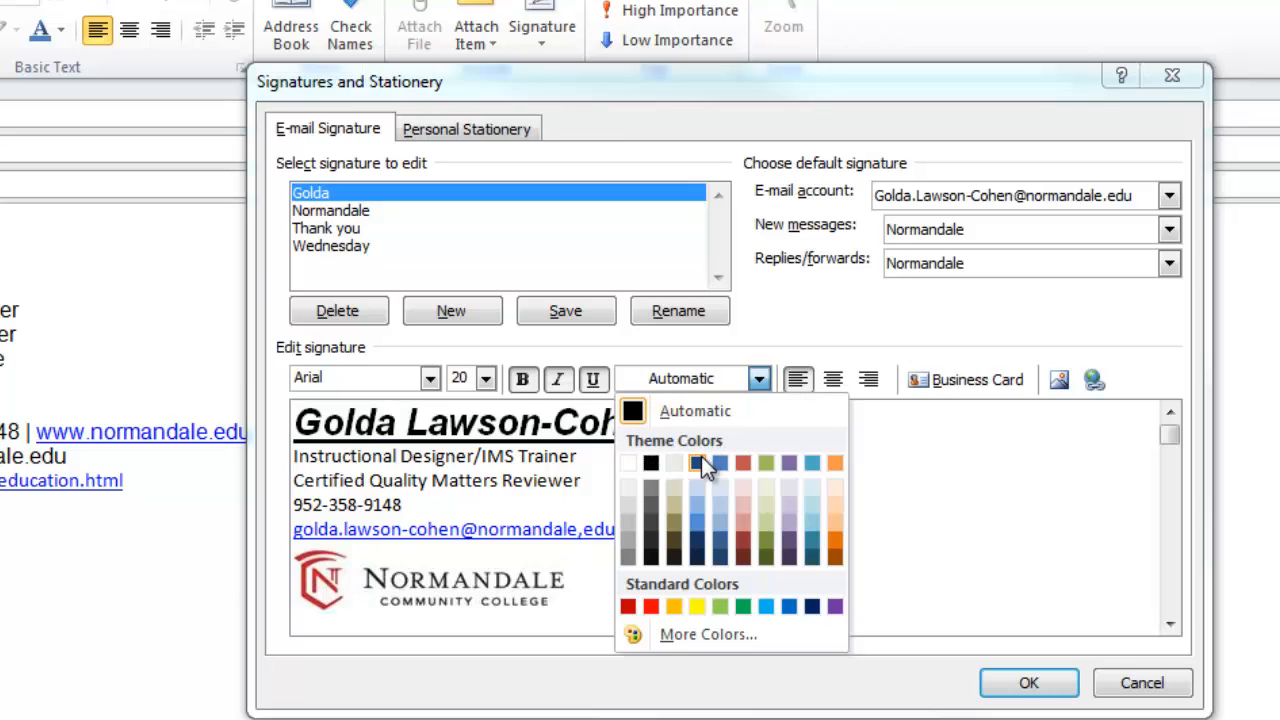
mouse_move(698, 473)
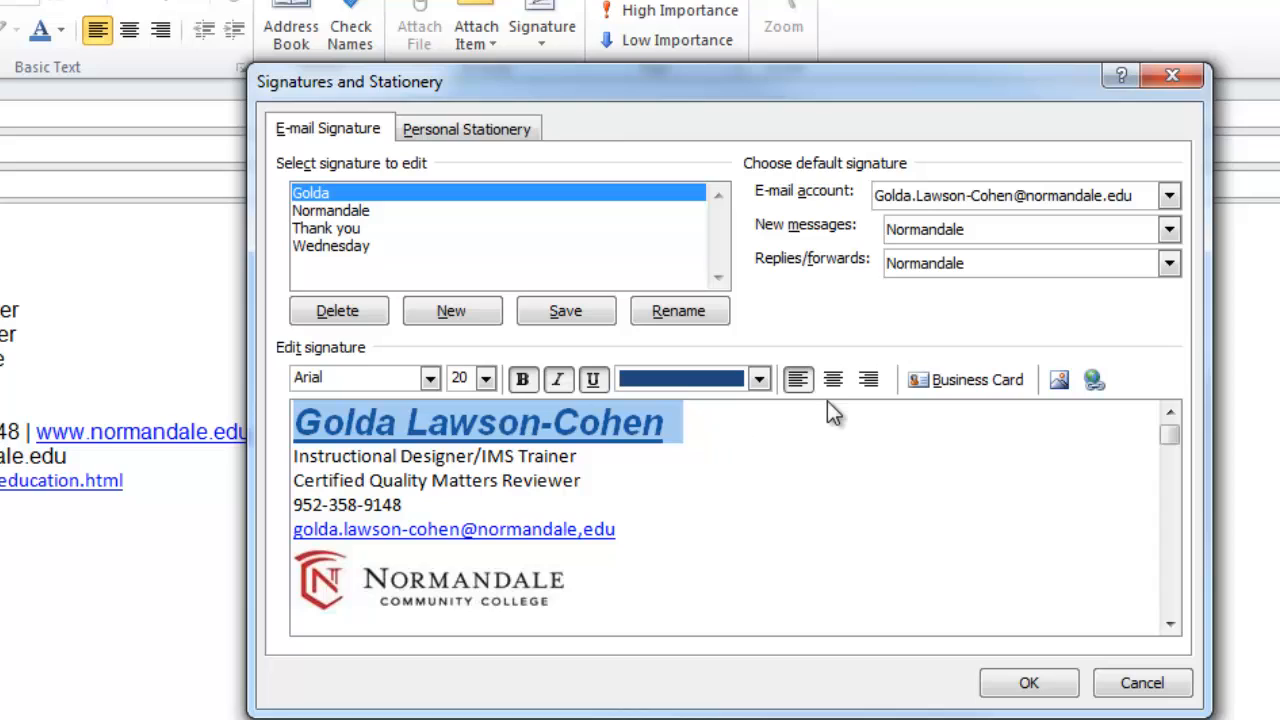
click(832, 380)
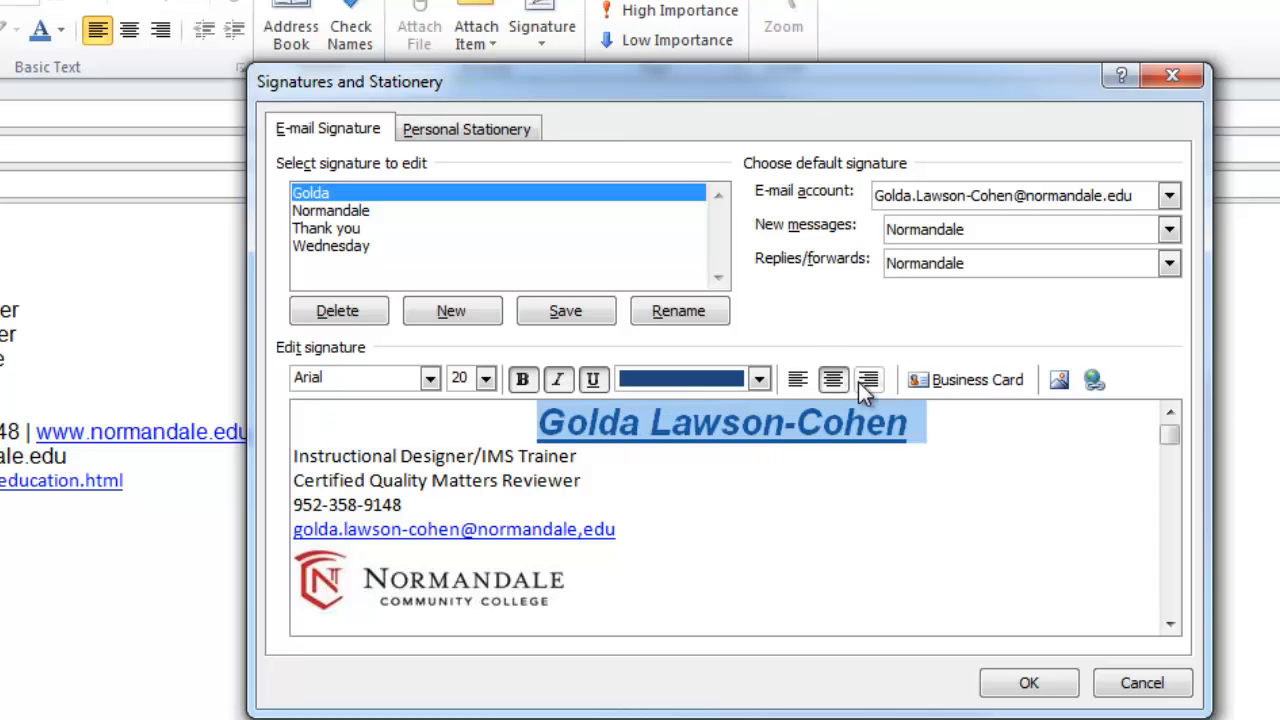
click(798, 380)
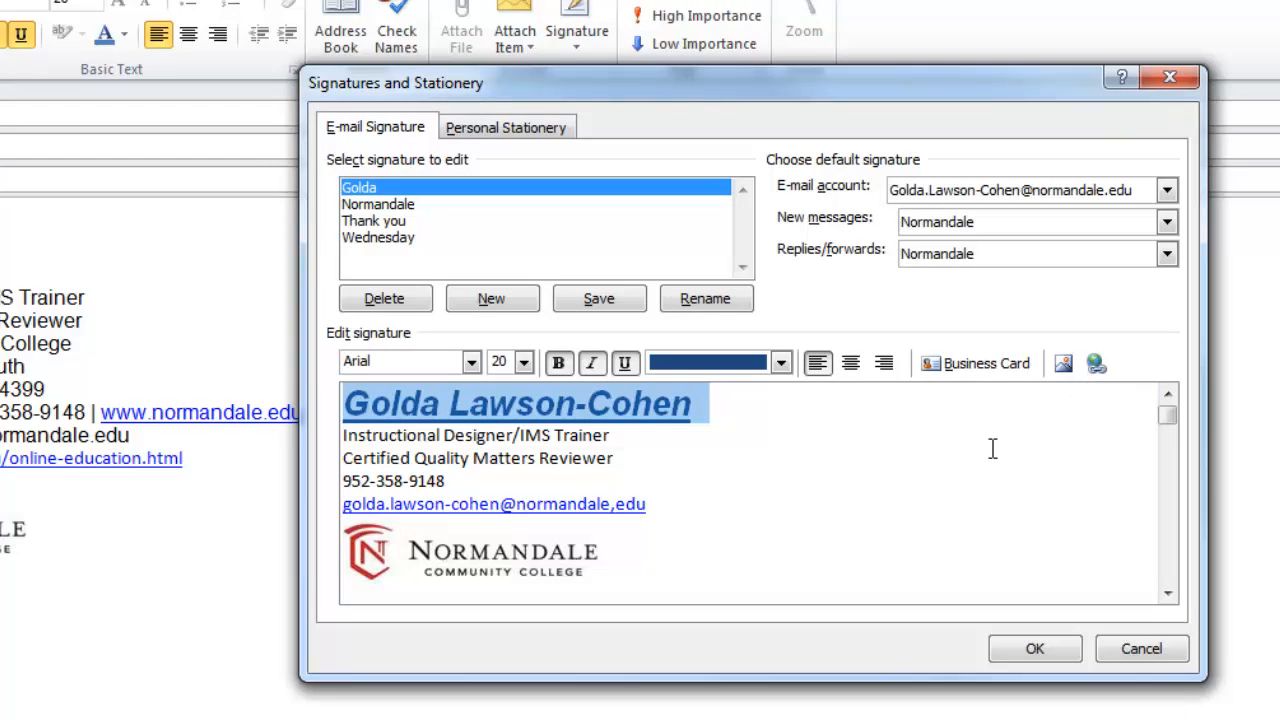
mouse_move(687, 511)
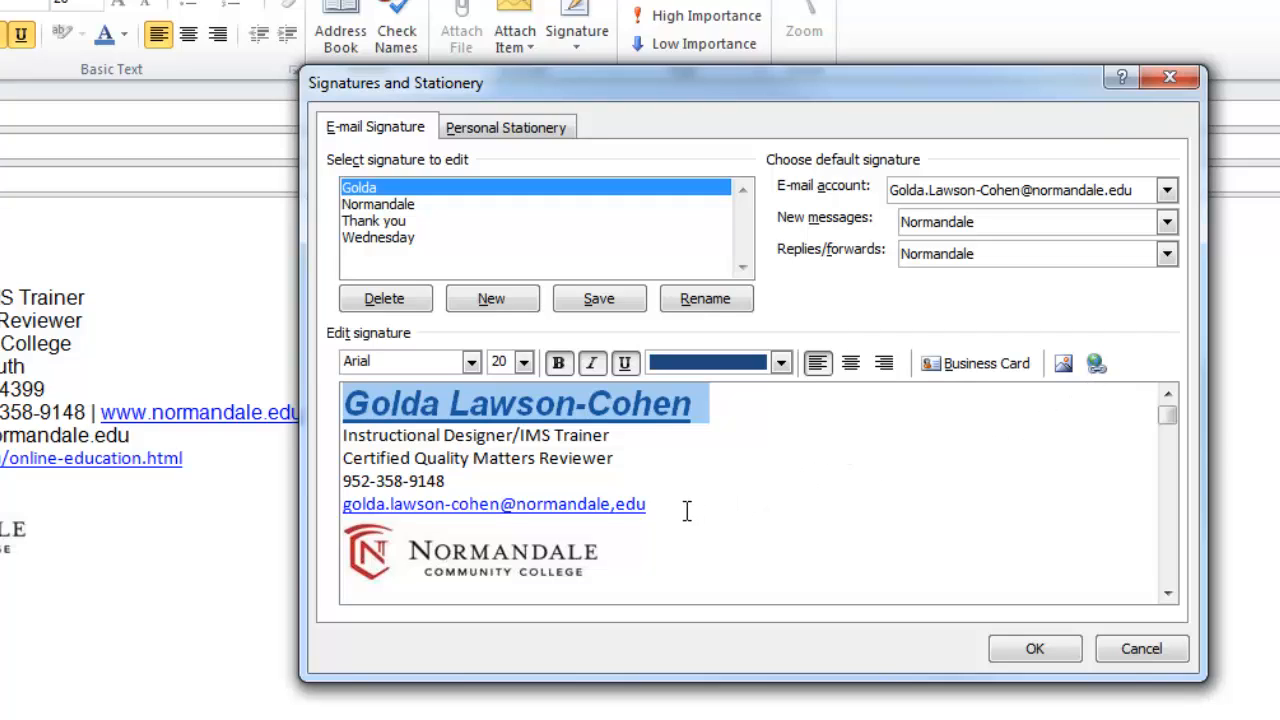
mouse_move(675, 478)
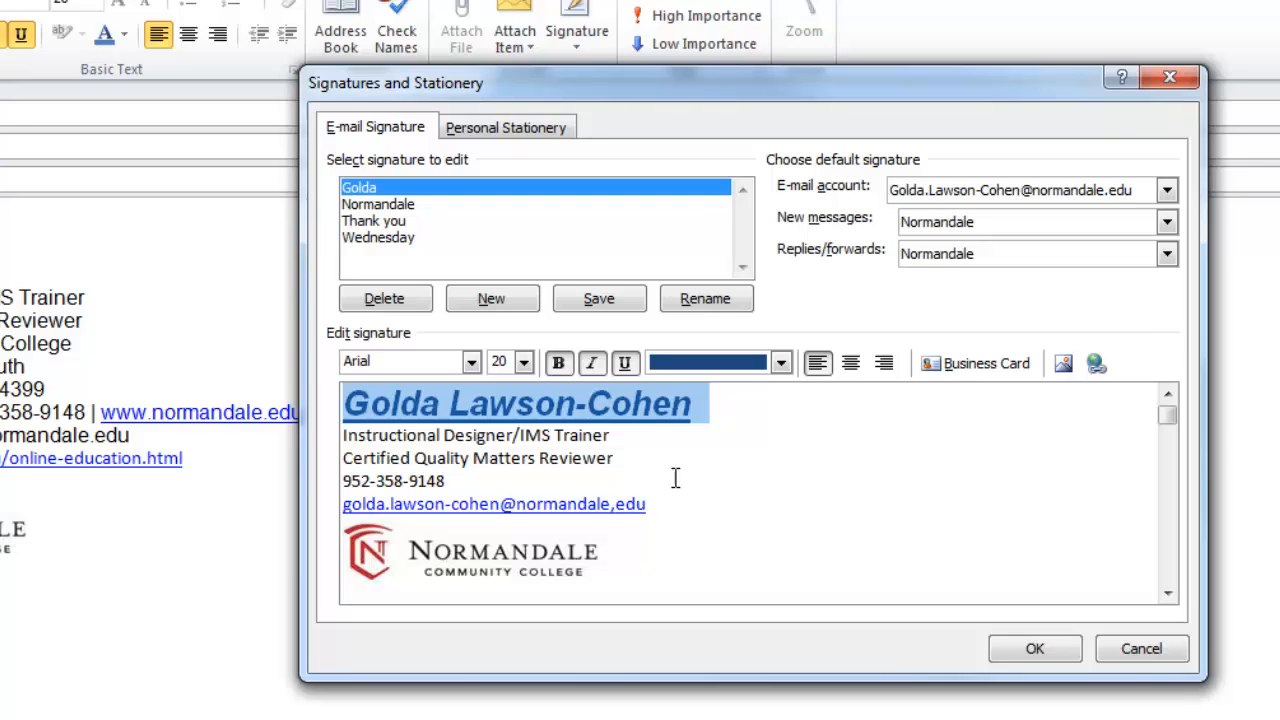